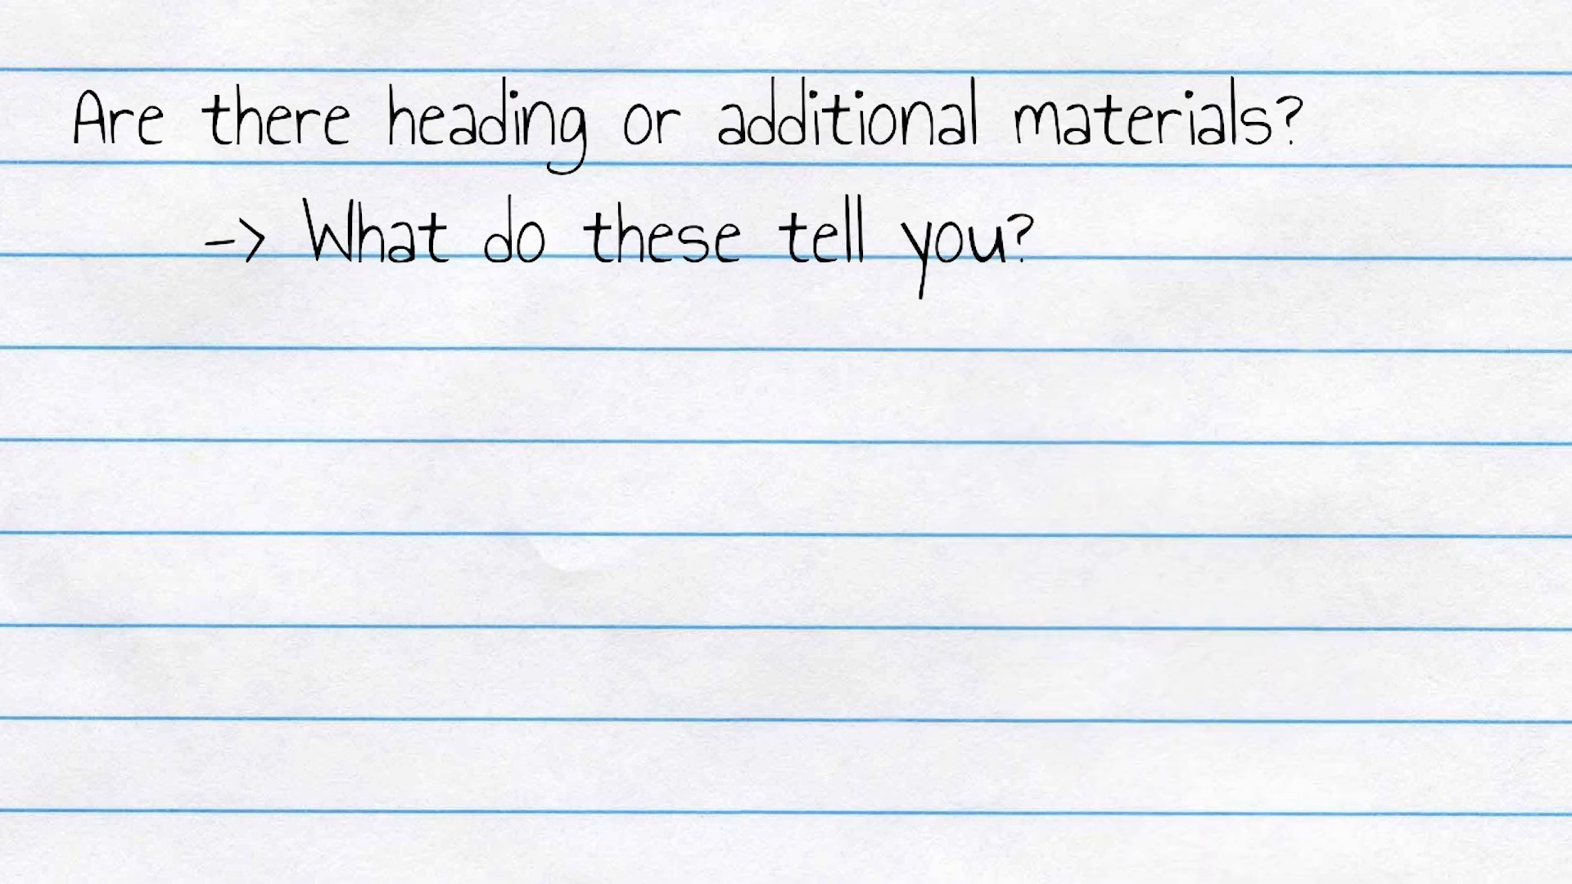
{"action": "type", "text": "Is the author known to you?"}
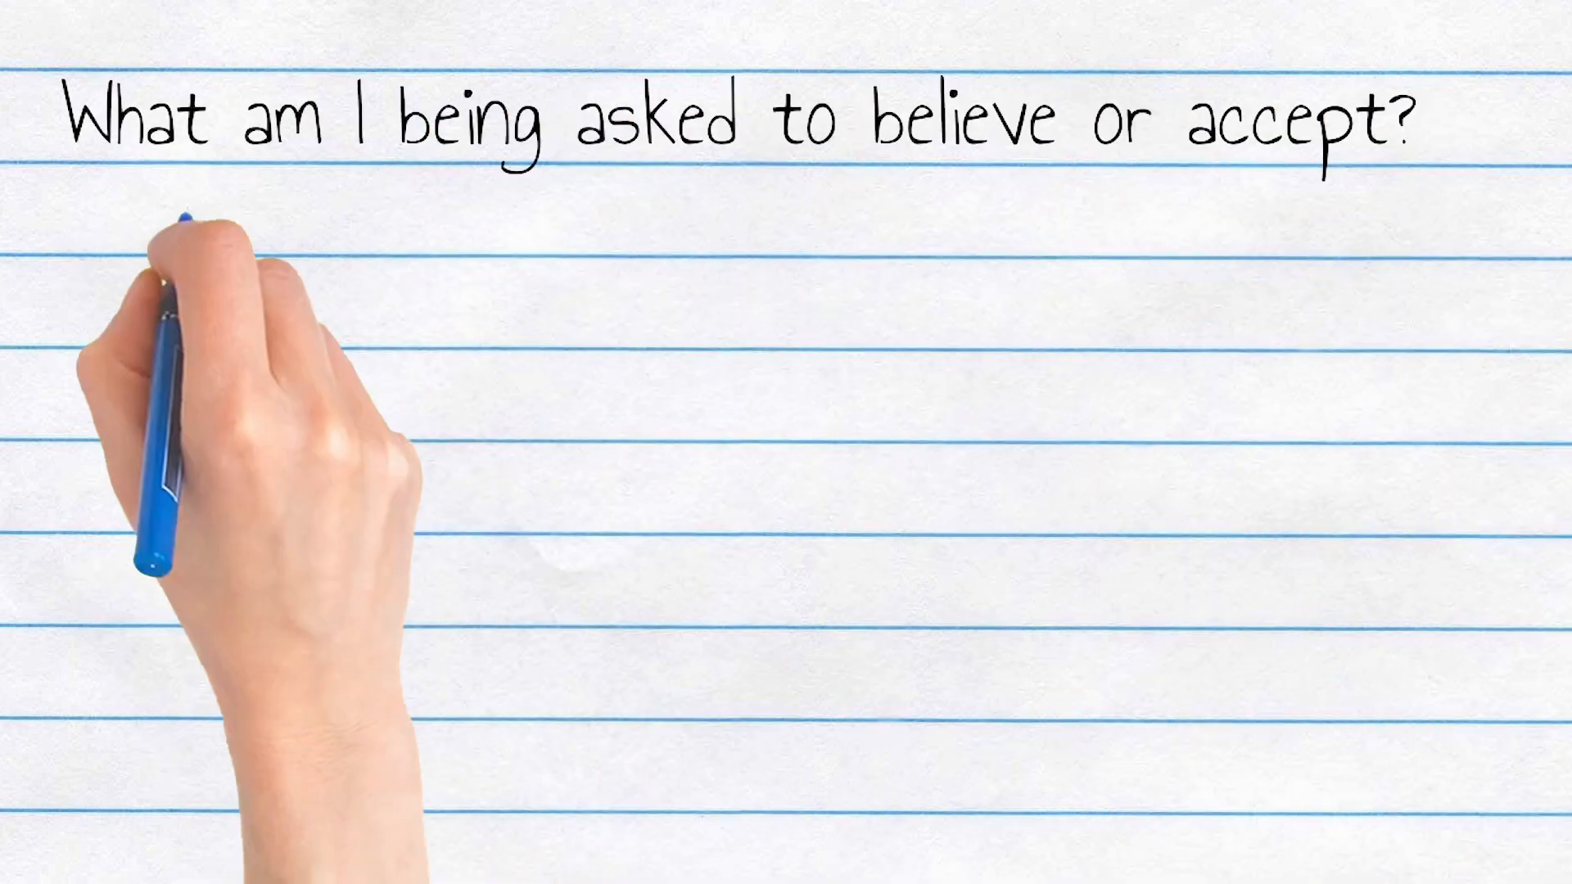
{"action": "type", "text": "-> facts, opinions, or a mix?"}
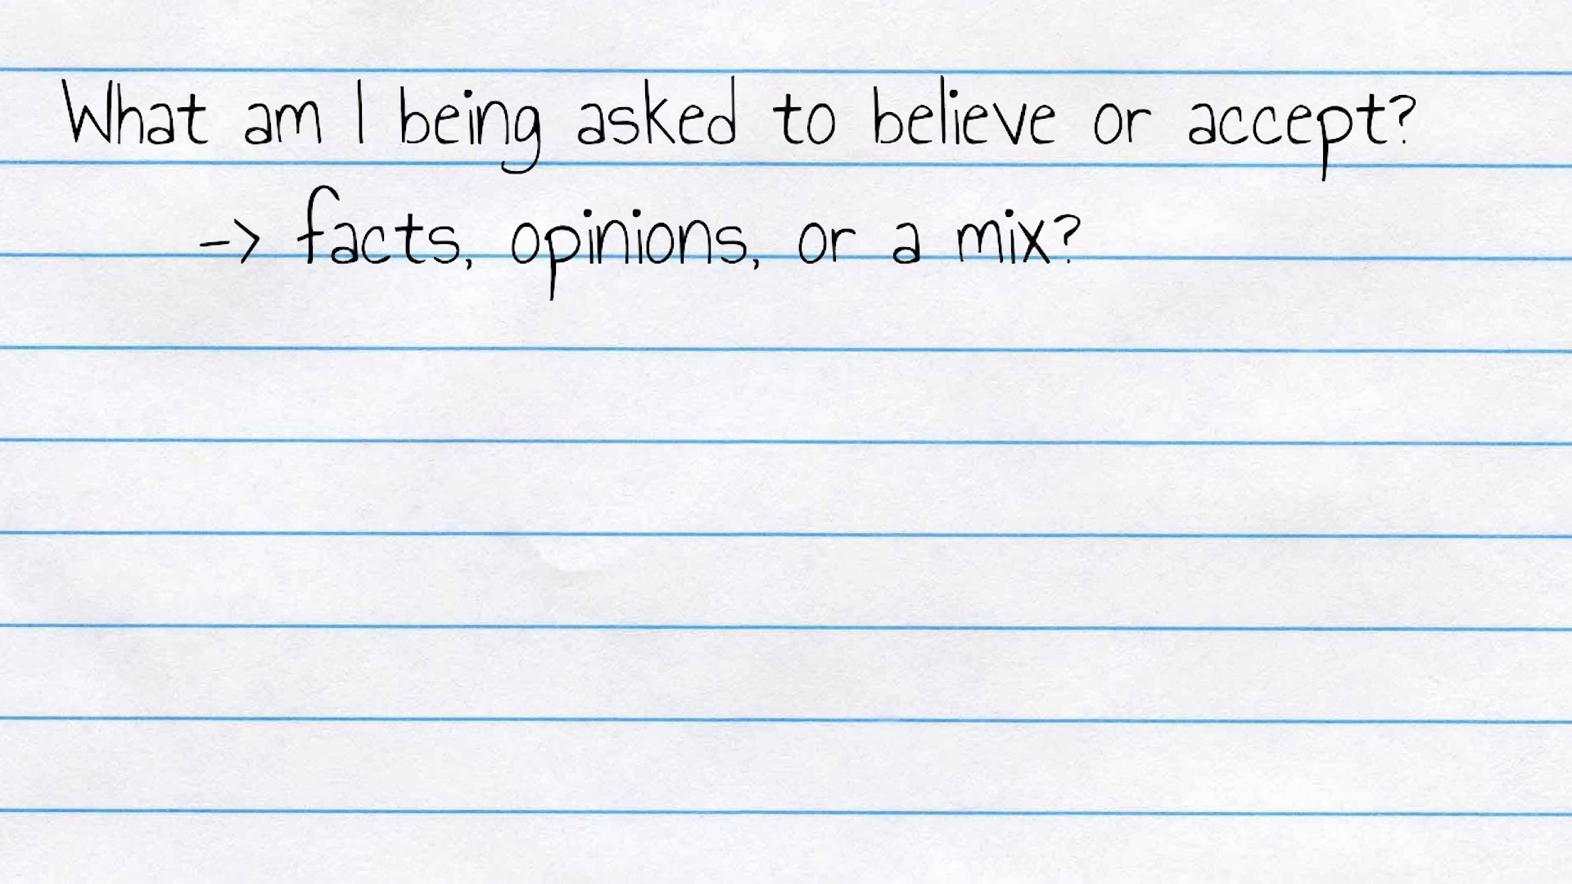
{"action": "type", "text": "What evidence does the author give?"}
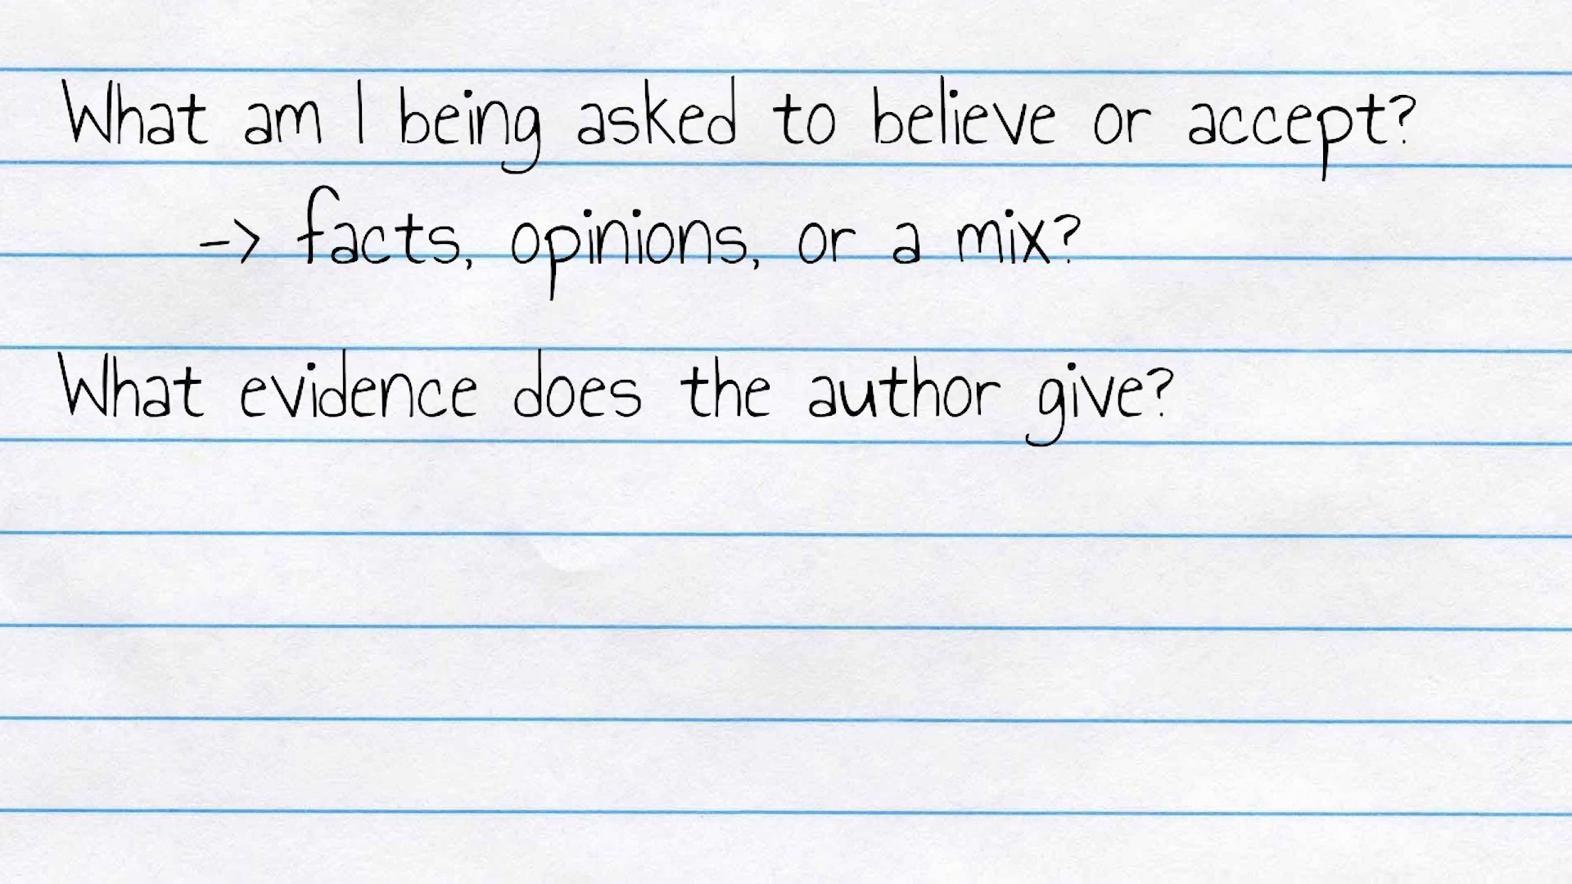
{"action": "type", "text": "Are there things that"}
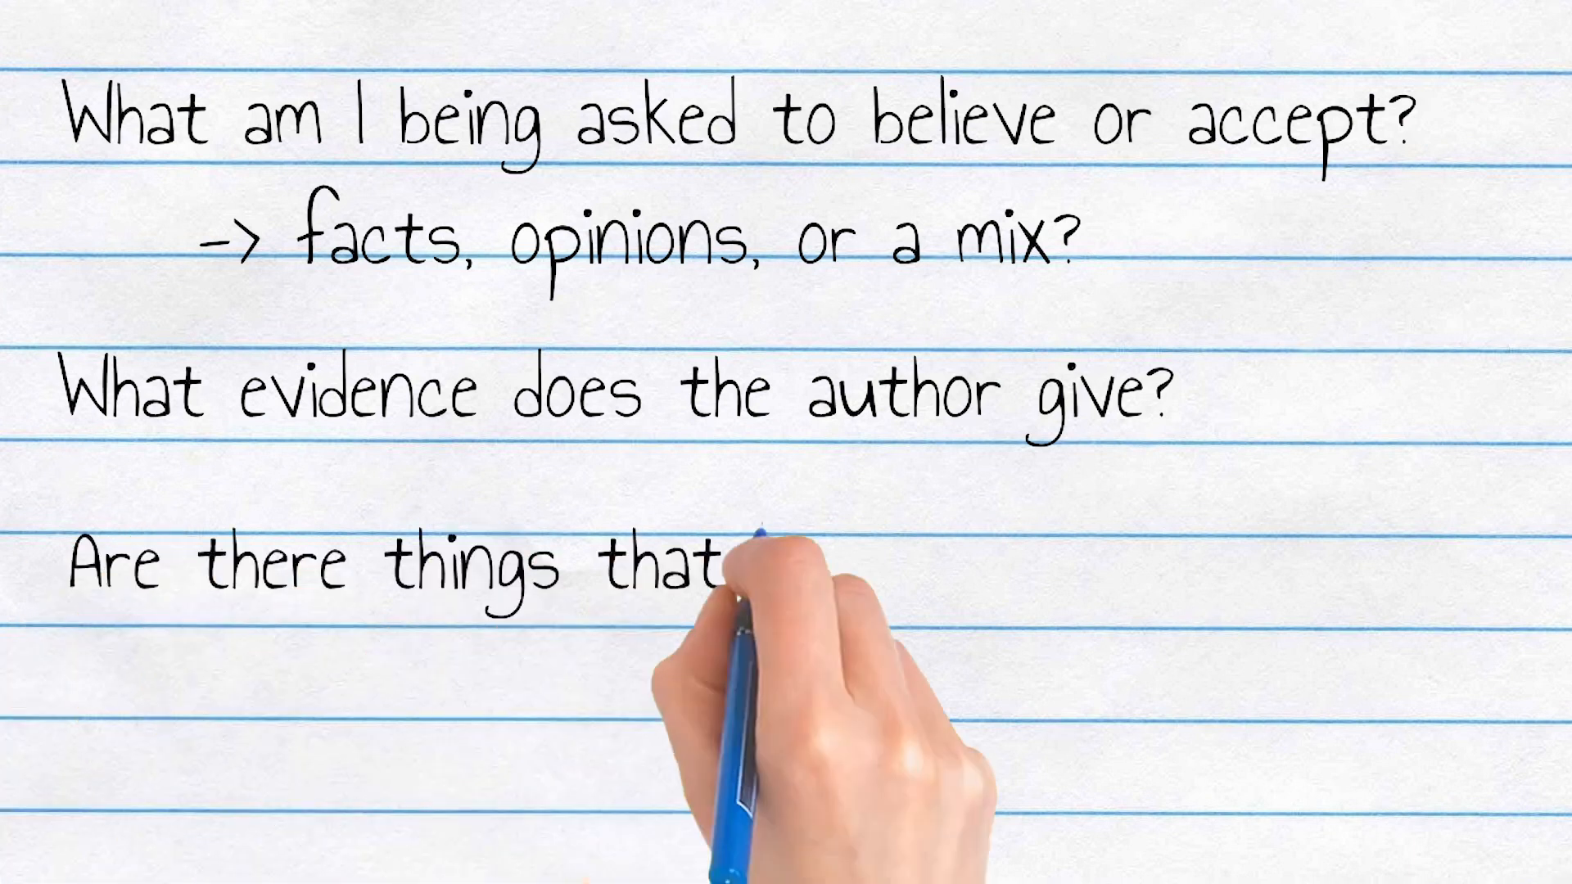